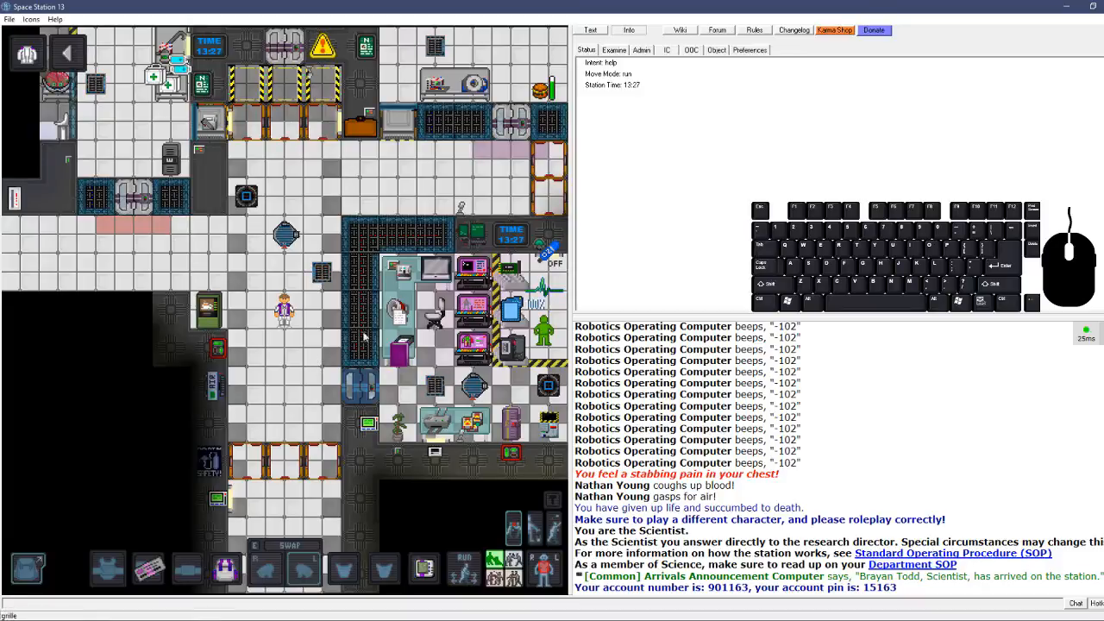
mouse_move(307, 371)
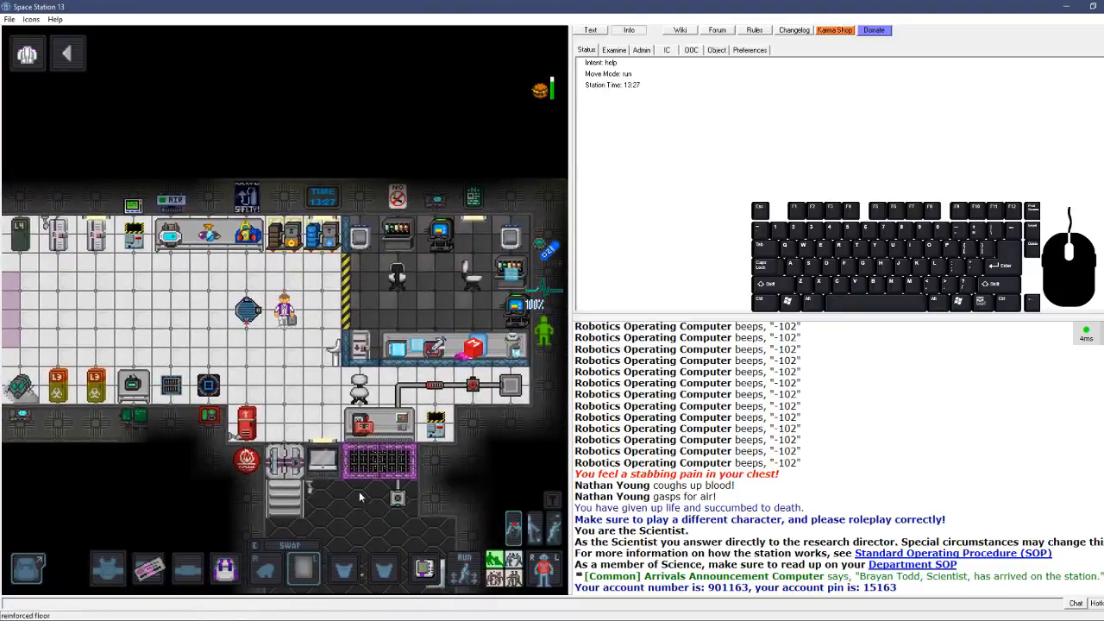
Build a grenade casing (1 metal sheet) from the metal-sheet construction list
left_click(304, 566)
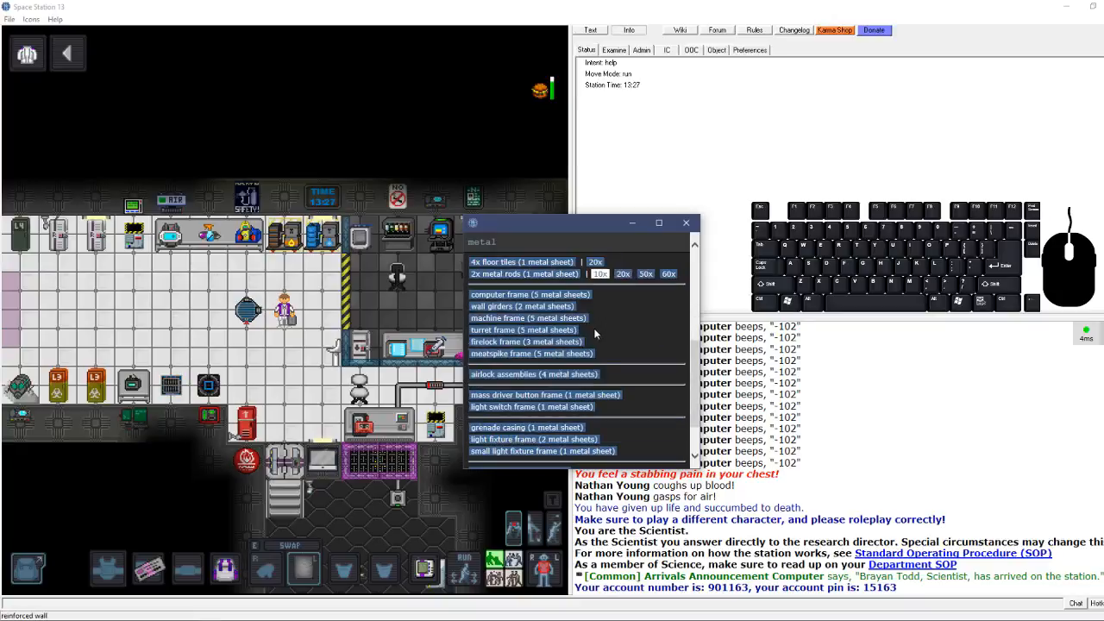
scroll("down", 3)
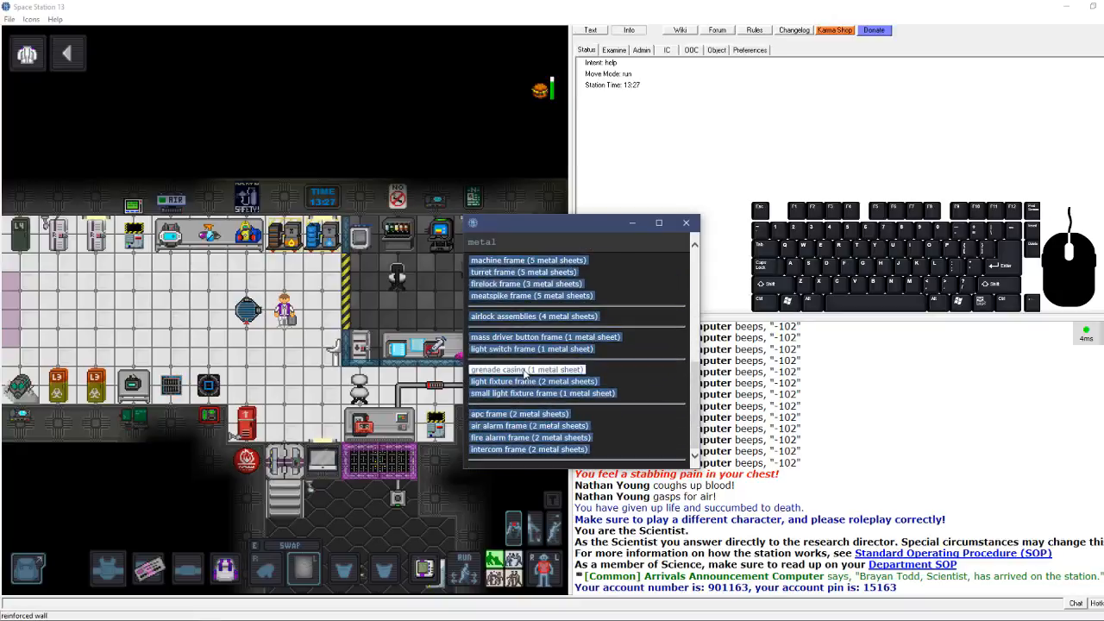
mouse_move(687, 223)
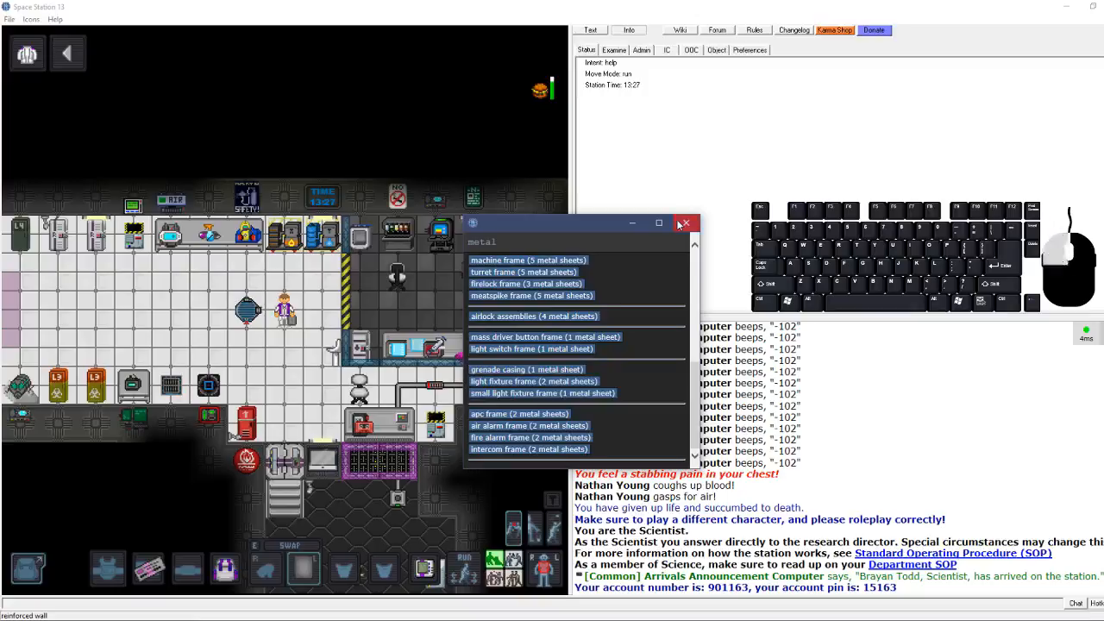
left_click(687, 225)
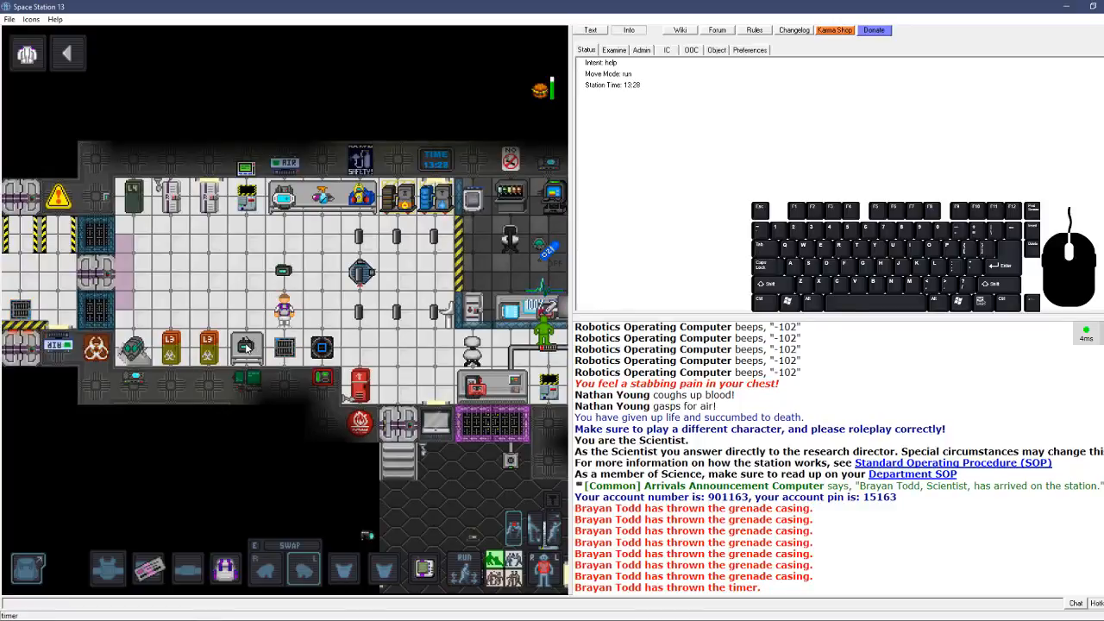
Pick up the igniter lying on the table tile
right_click(245, 345)
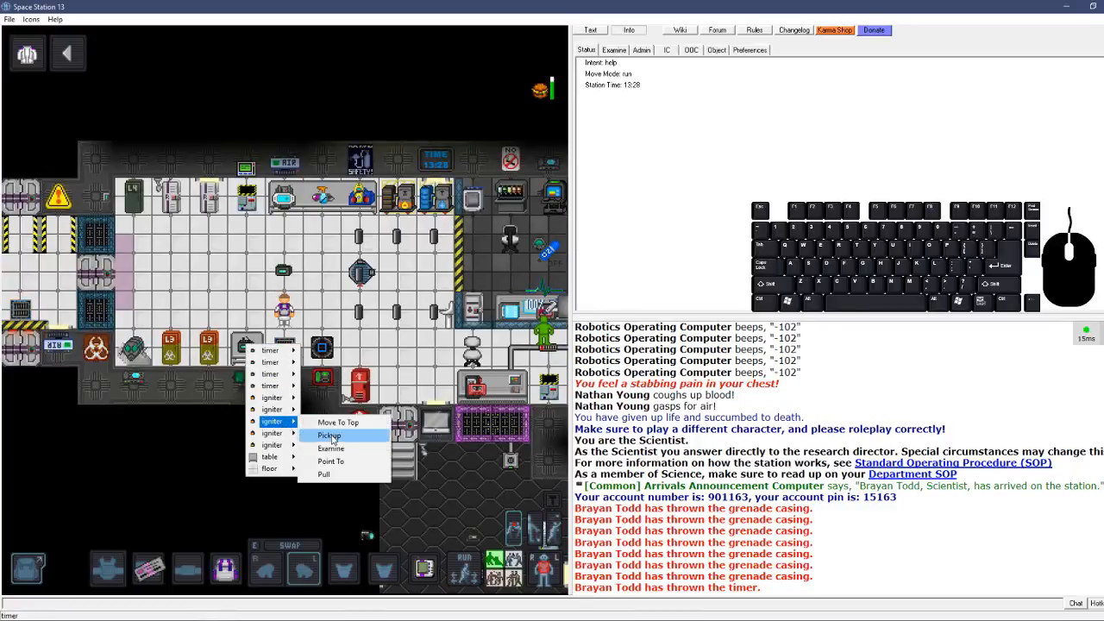
left_click(329, 435)
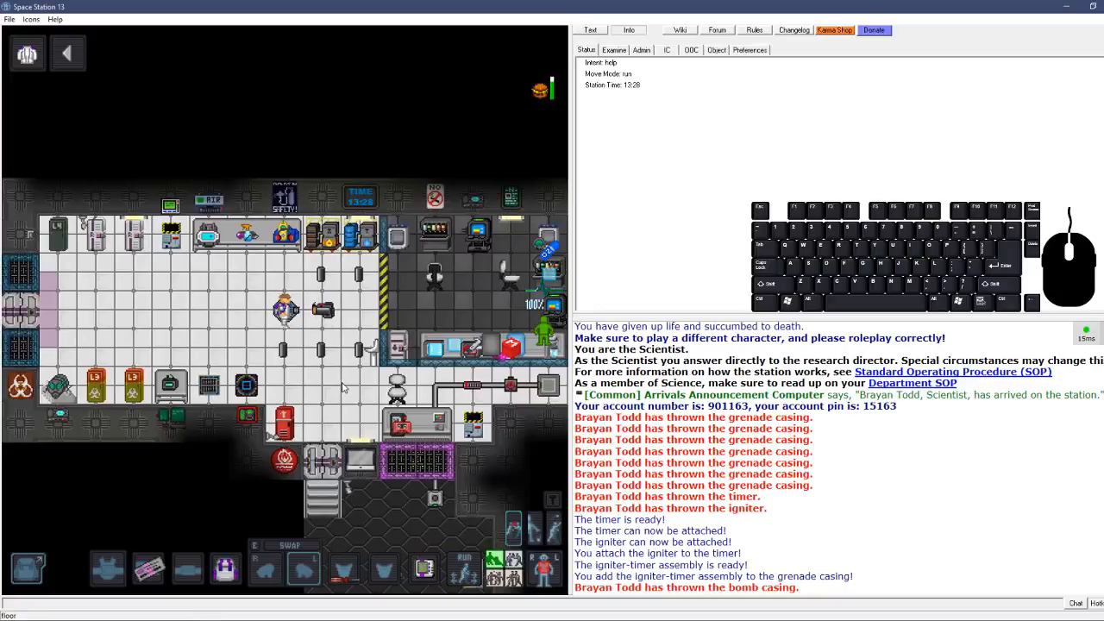
mouse_move(193, 342)
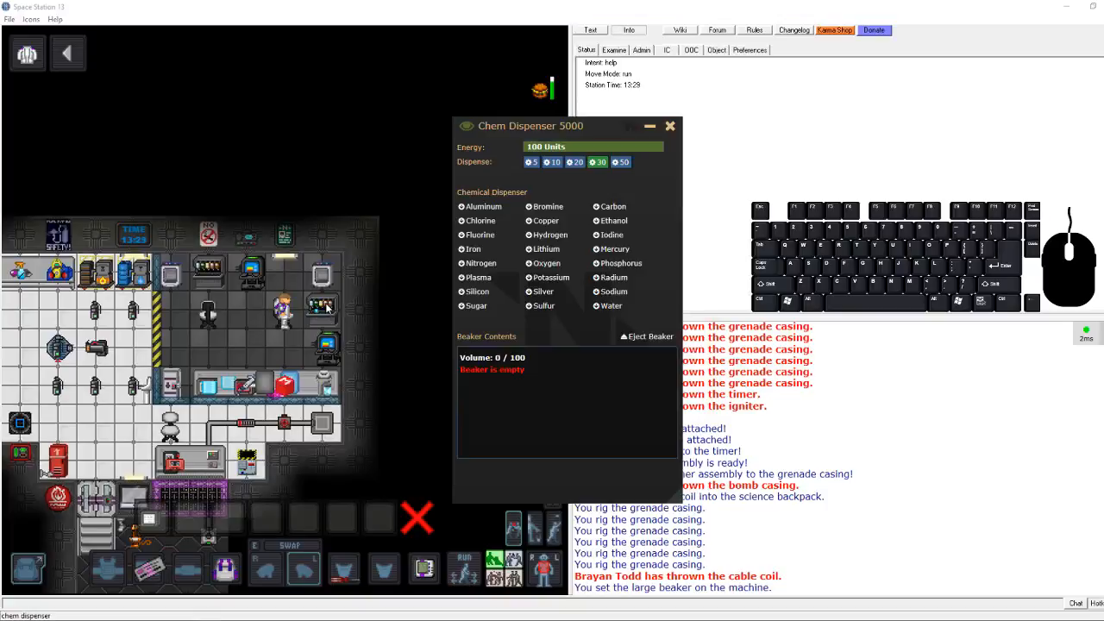
mouse_move(956, 331)
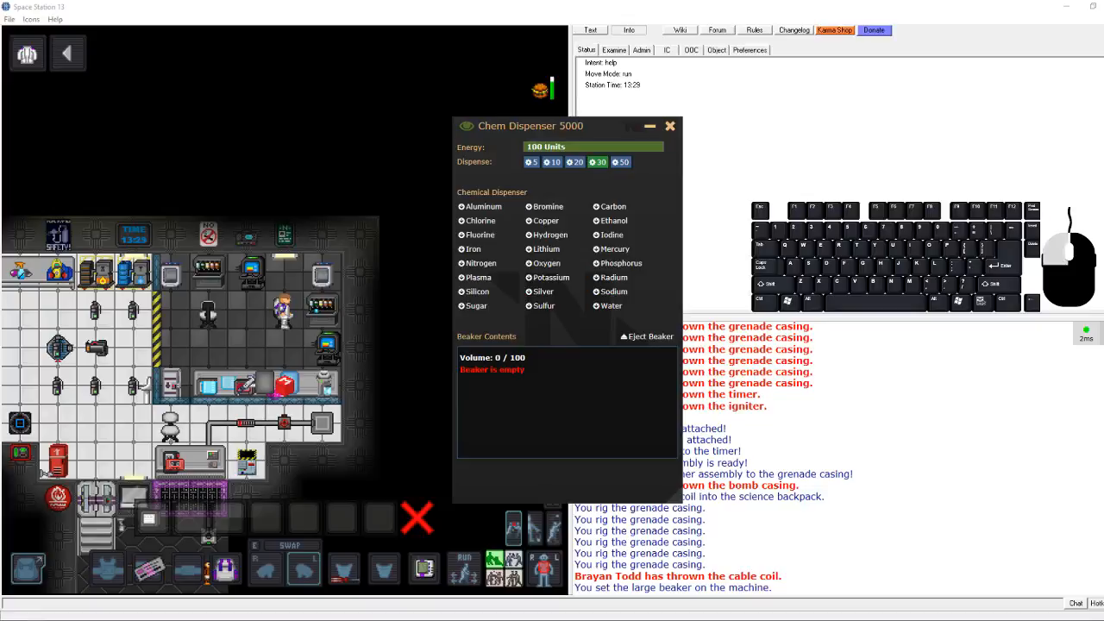
mouse_move(835, 314)
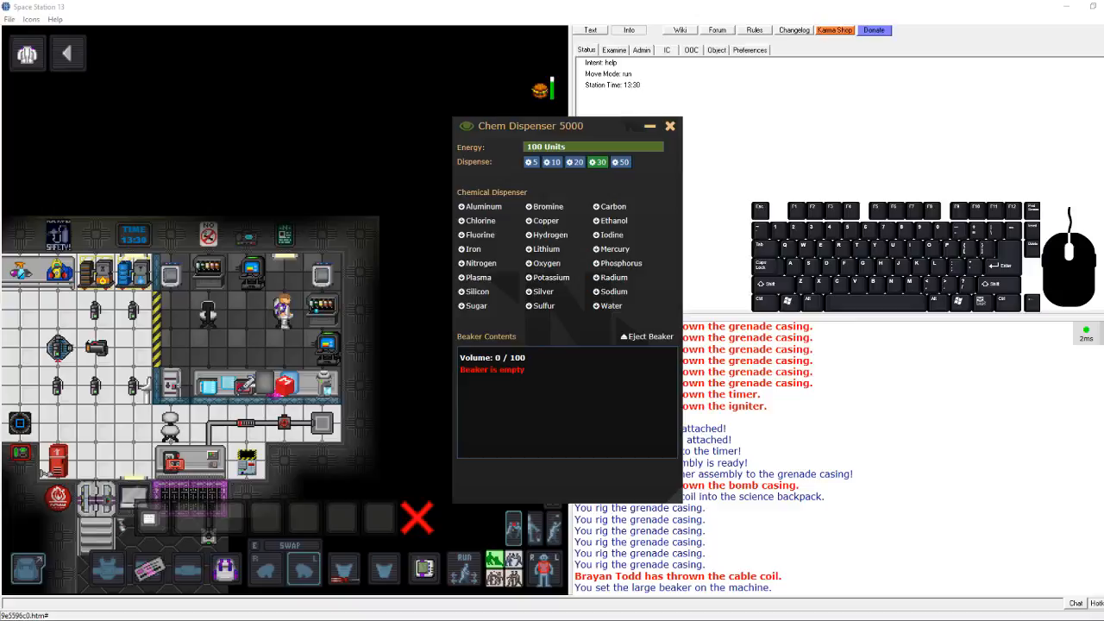
Dispense sulphuric acid, fluorine, hydrogen and potassium into the large beaker
left_click(545, 249)
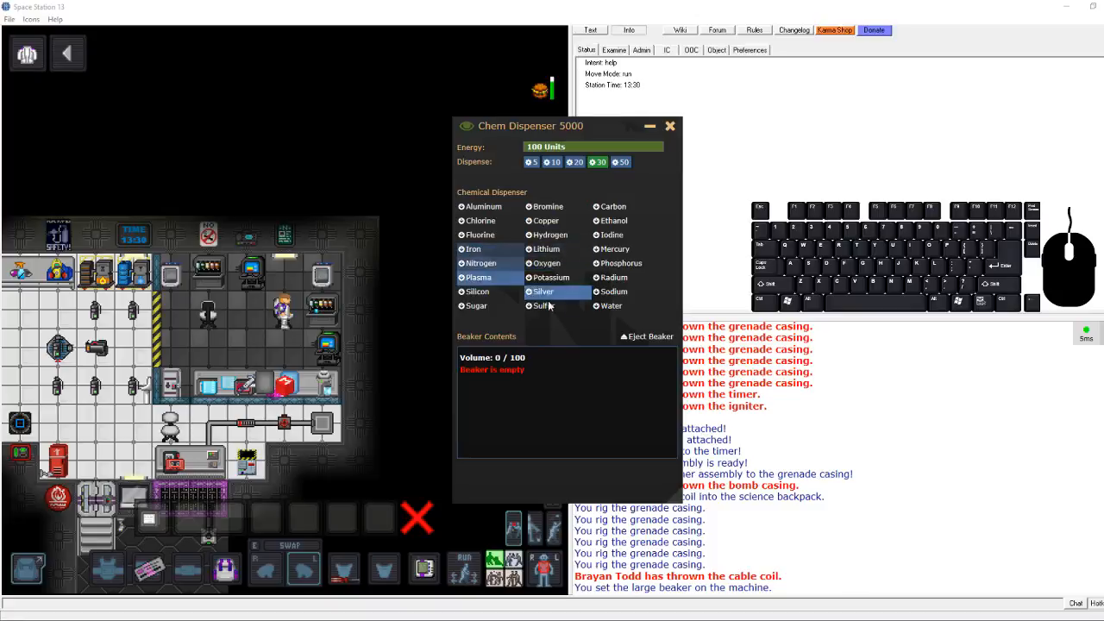
left_click(545, 262)
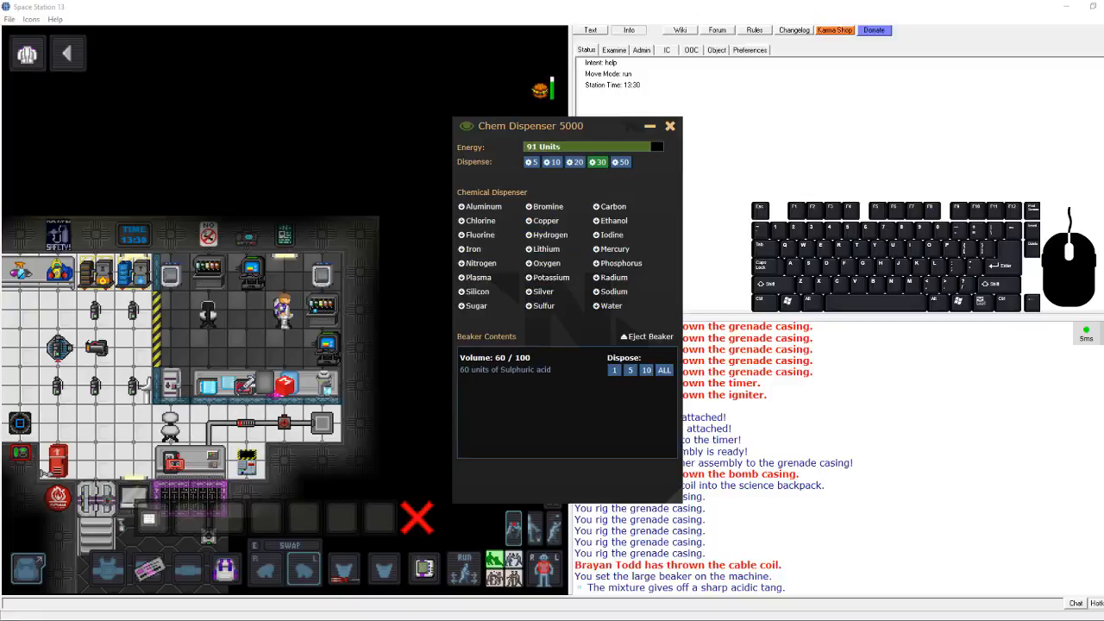
mouse_move(716, 222)
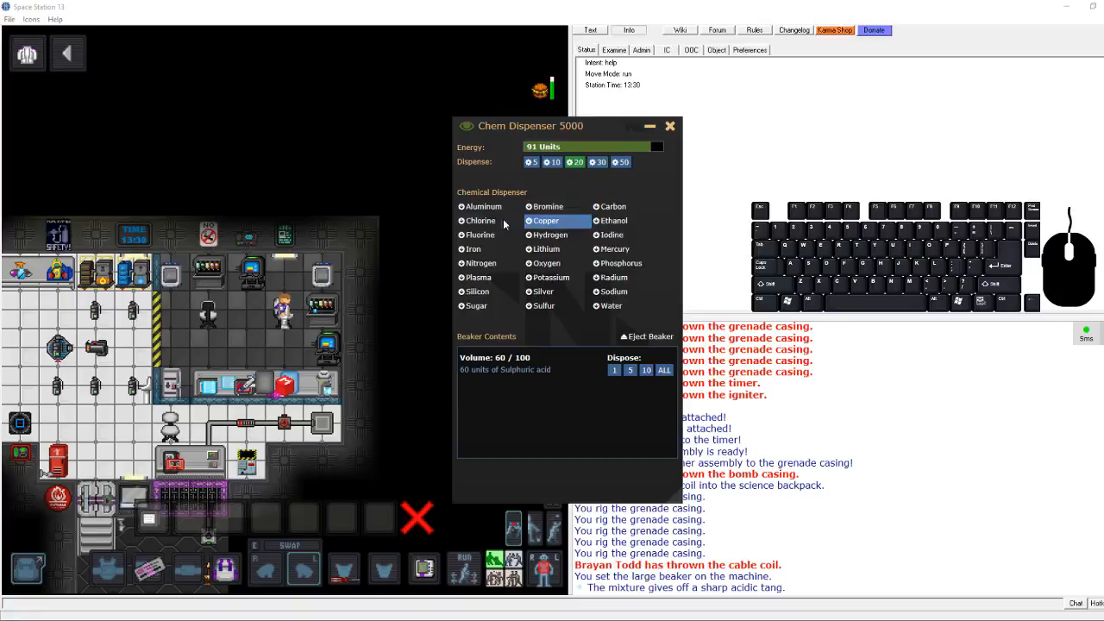
left_click(480, 235)
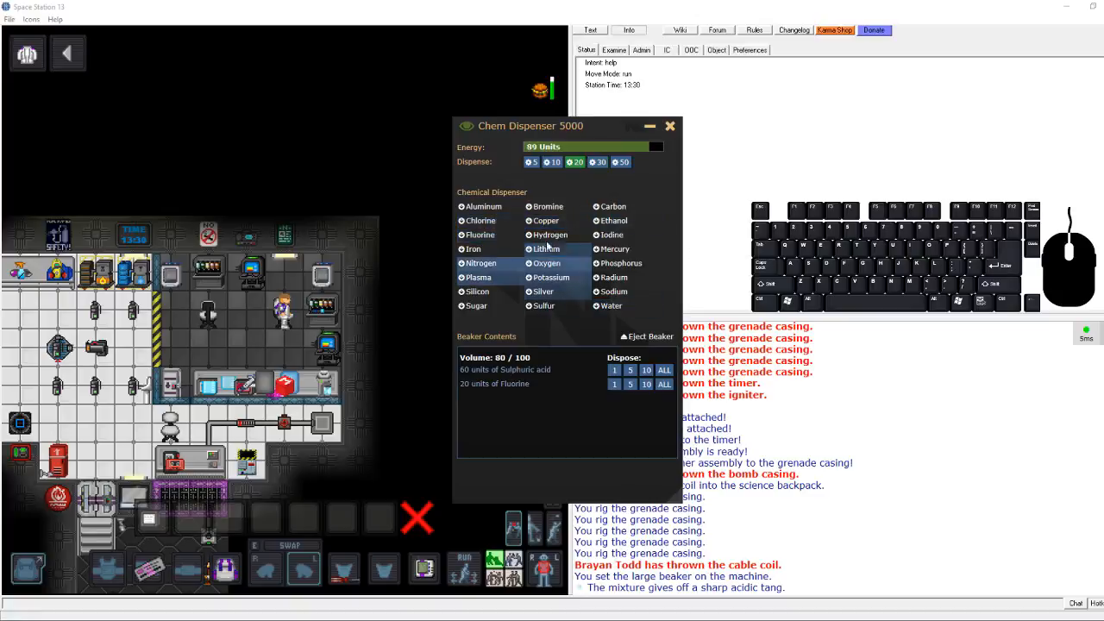
left_click(551, 235)
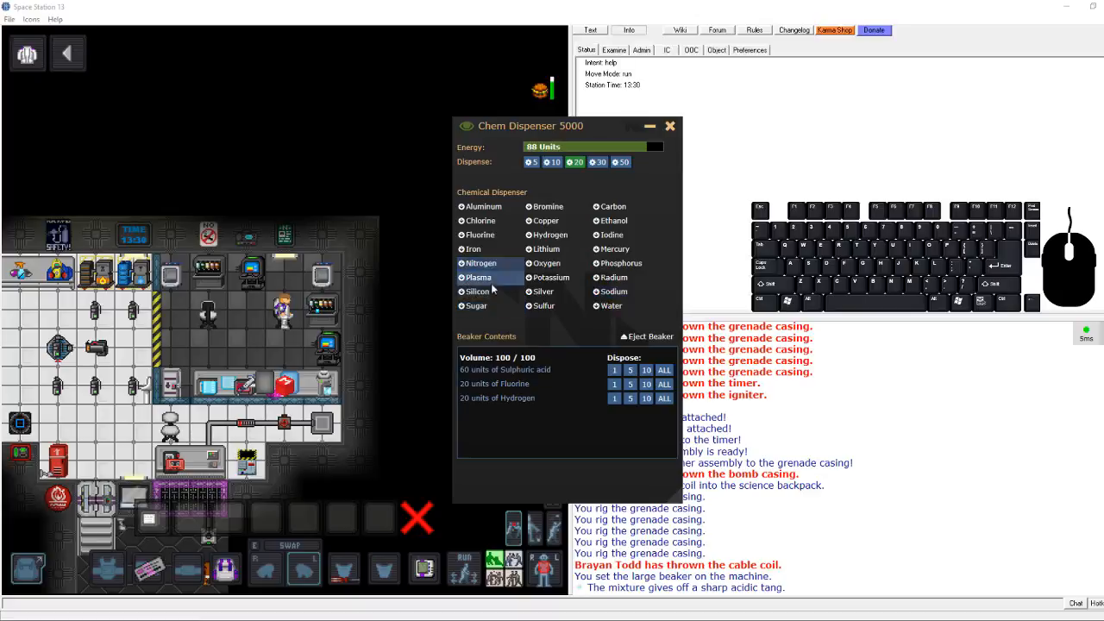
left_click(552, 276)
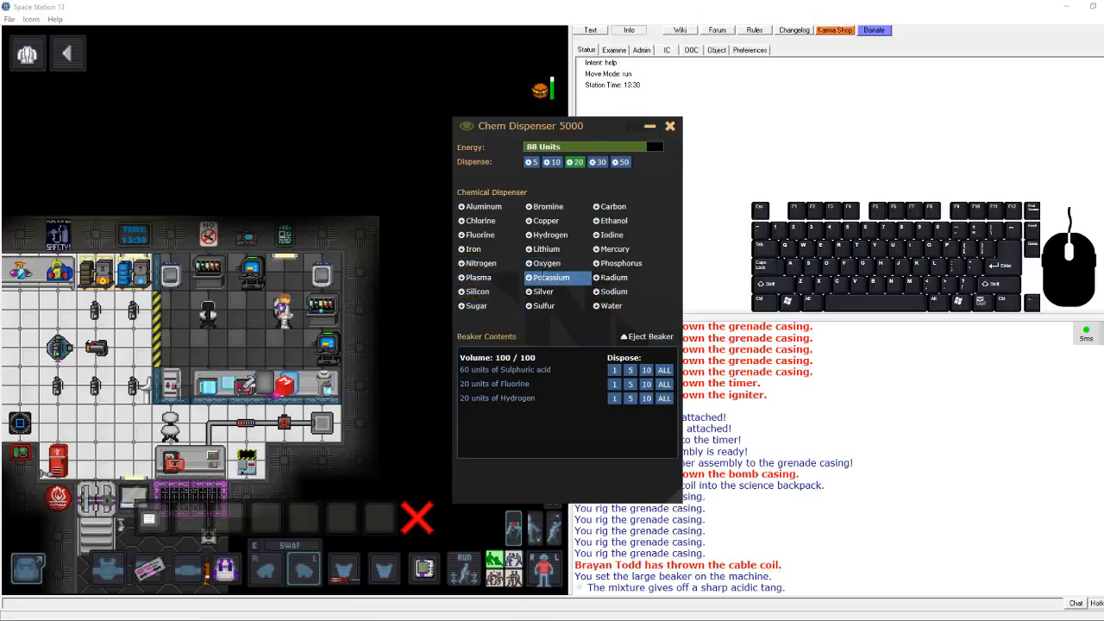
Trim the sulphuric acid down to 20 units and eject the filled beaker
left_click(645, 369)
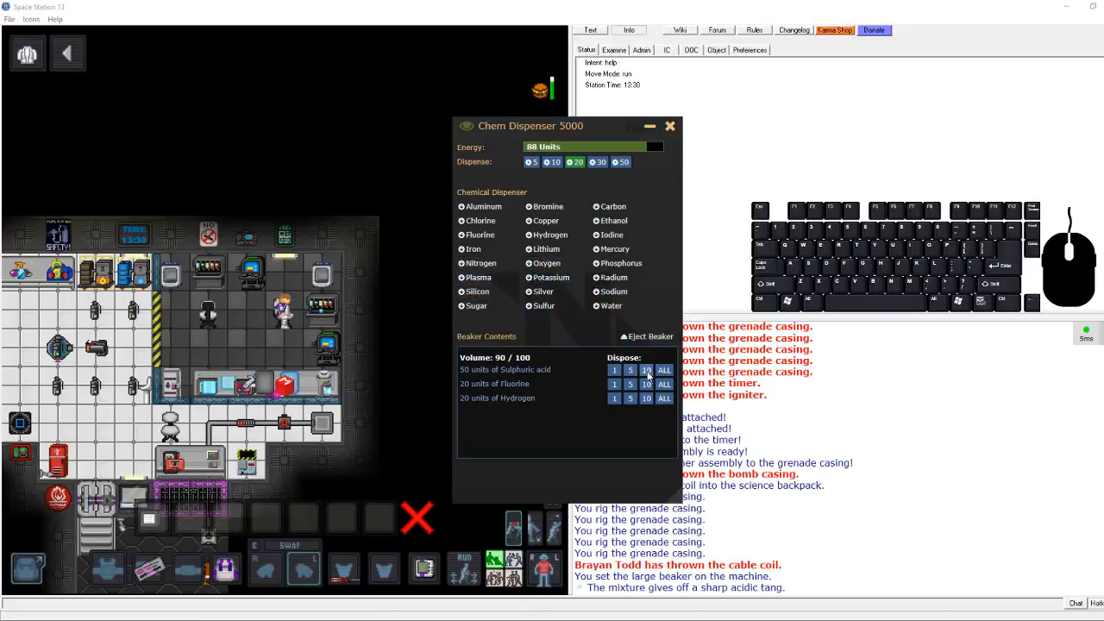
left_click(550, 276)
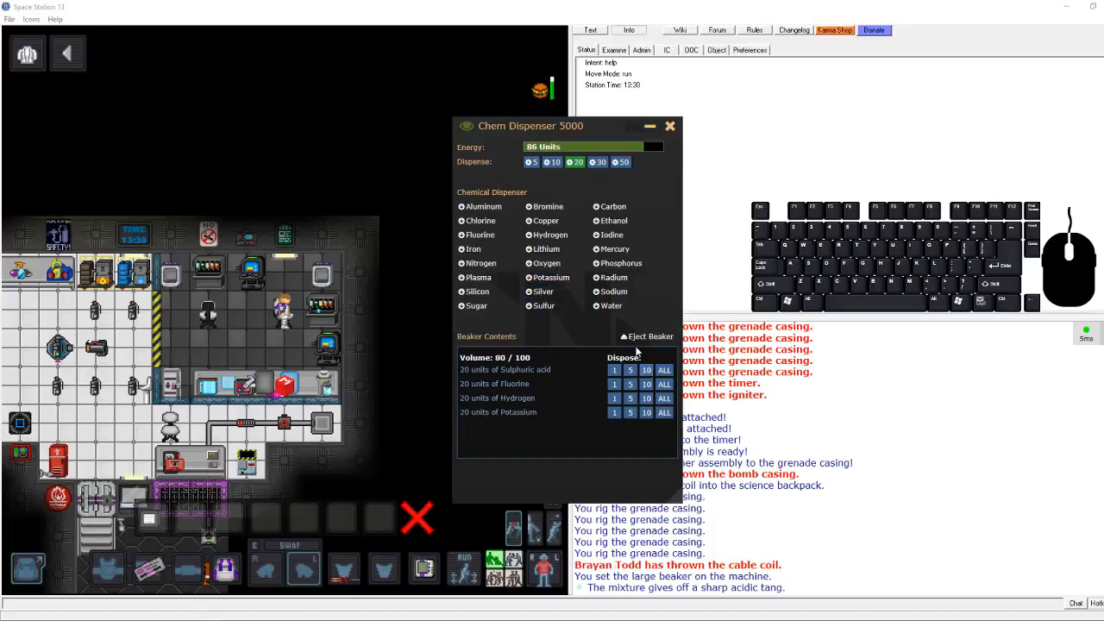
left_click(647, 337)
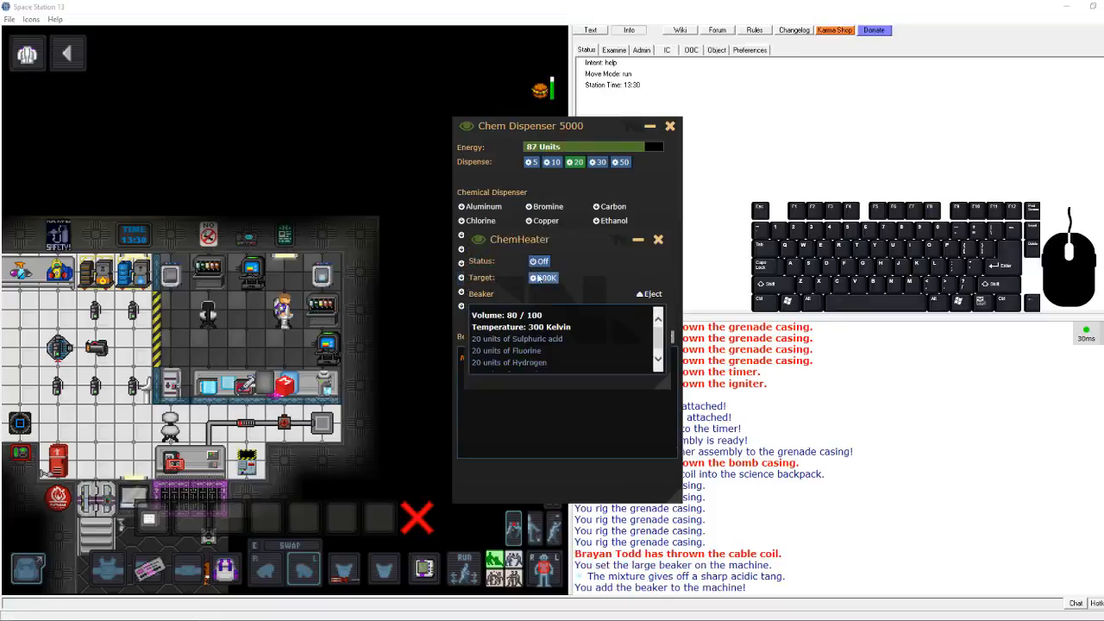
Switch the ChemHeater on to heat the beaker's mixture
left_click(540, 261)
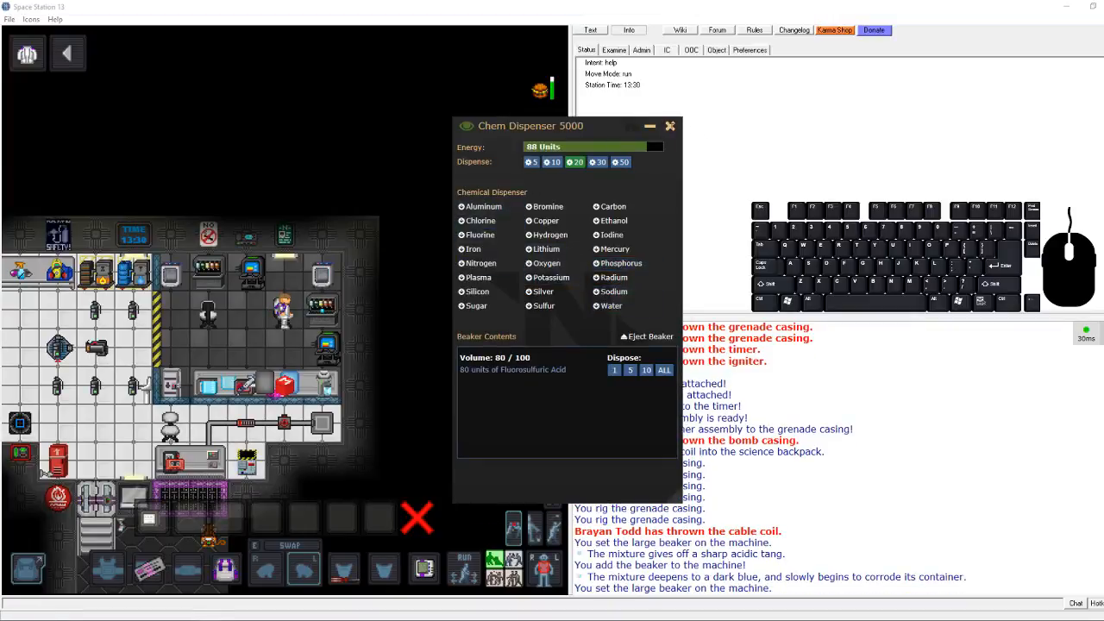
Eject the fluorosulfuric acid beaker and fill a small beaker with 20 units phosphorus
left_click(670, 126)
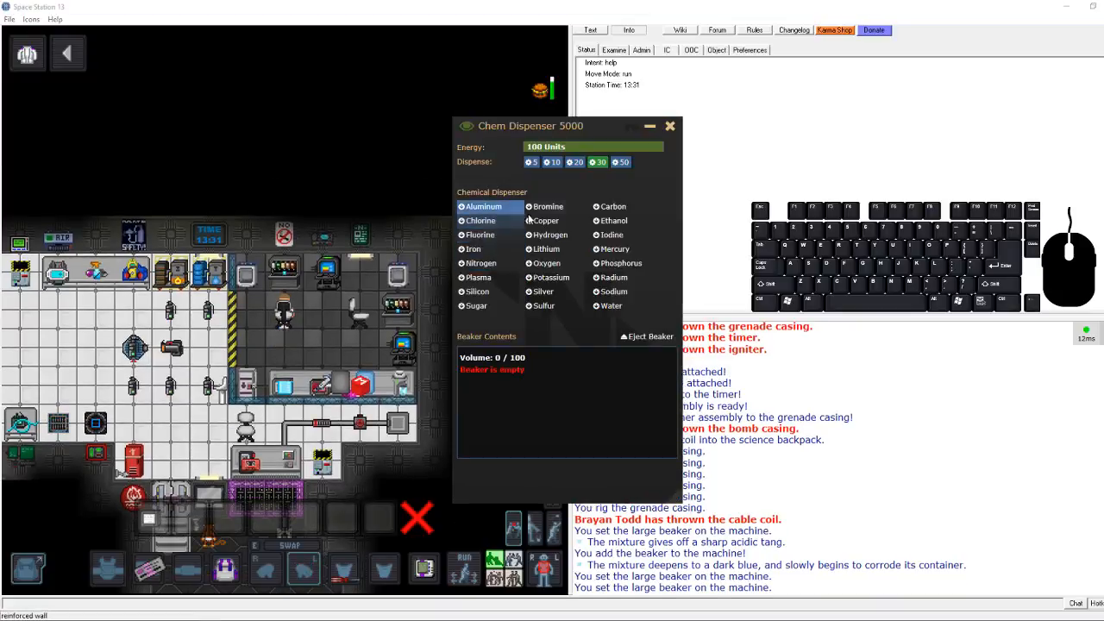
left_click(476, 305)
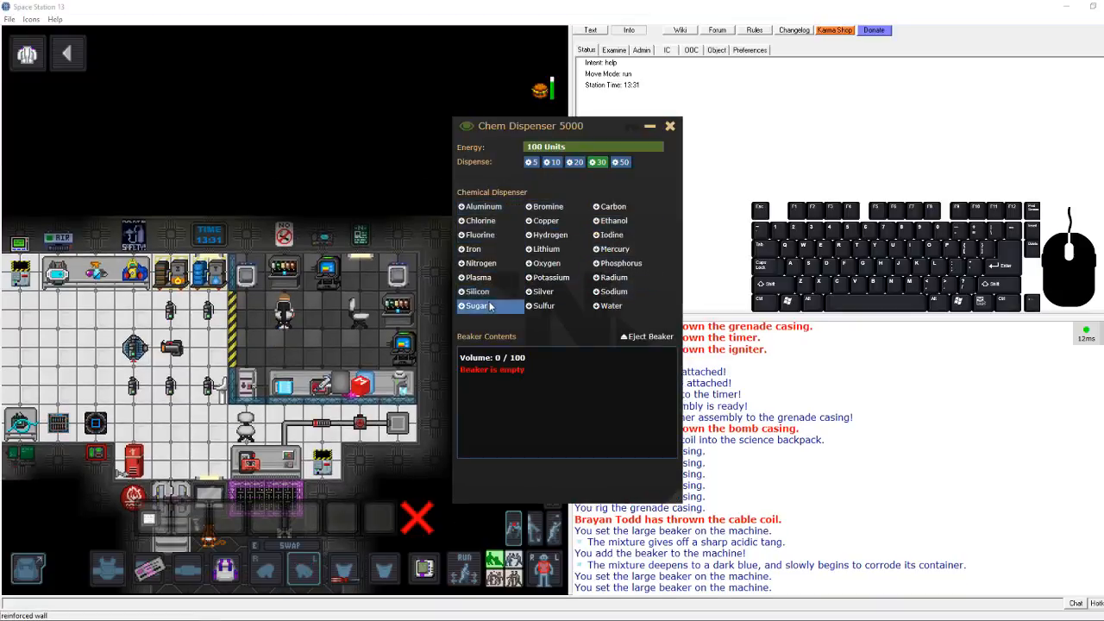
left_click(478, 276)
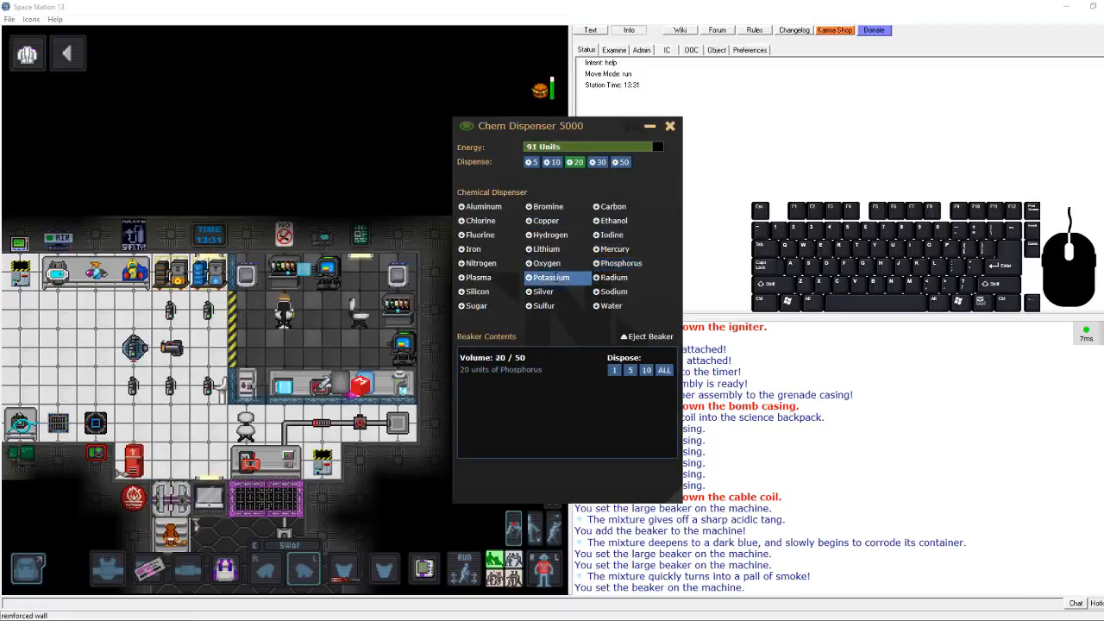
left_click(645, 337)
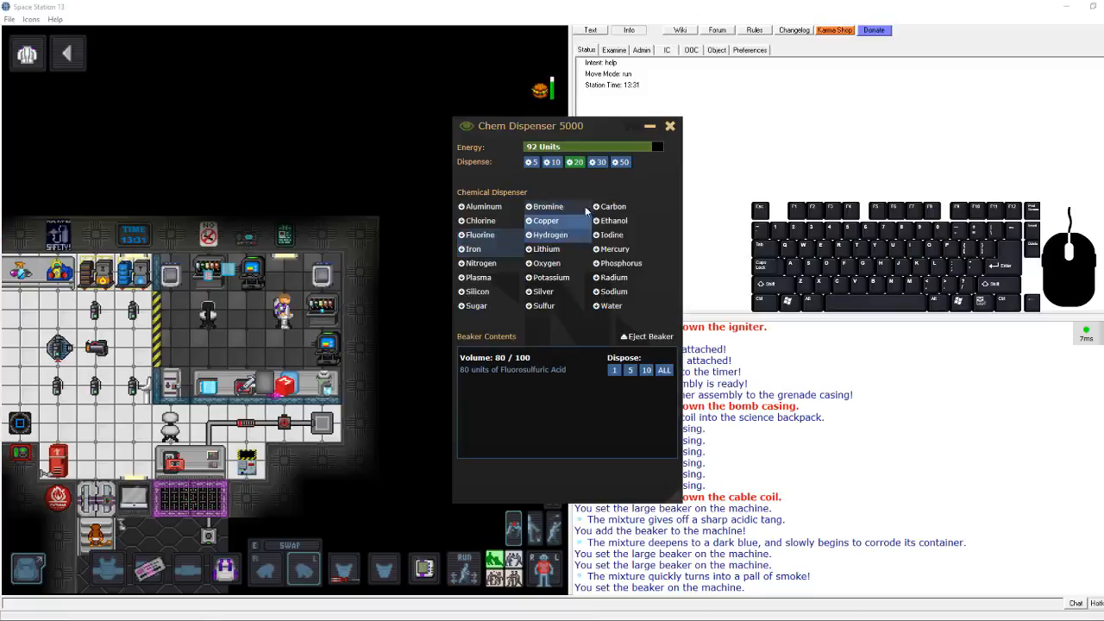
Add 20 units of sugar to the 80-unit fluorosulfuric acid beaker and eject it
left_click(620, 263)
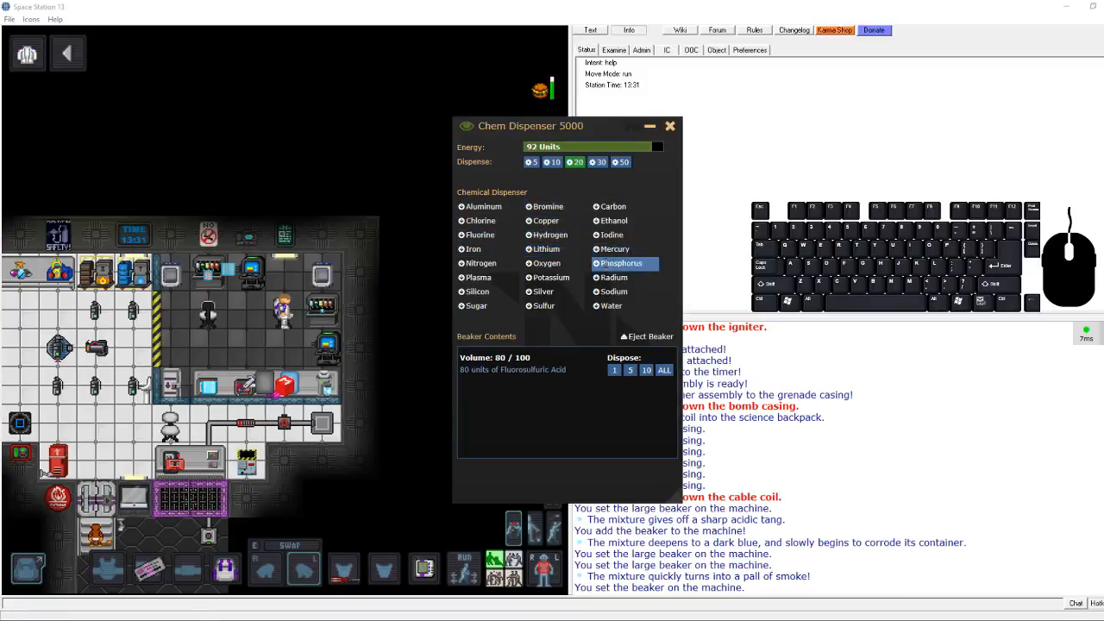
left_click(477, 305)
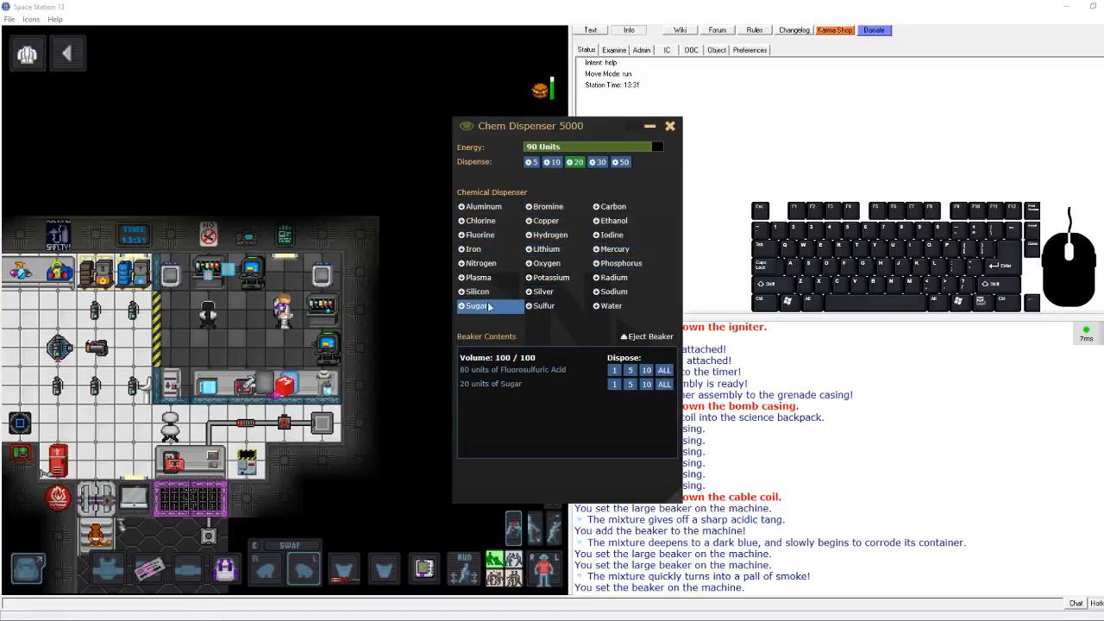
left_click(645, 337)
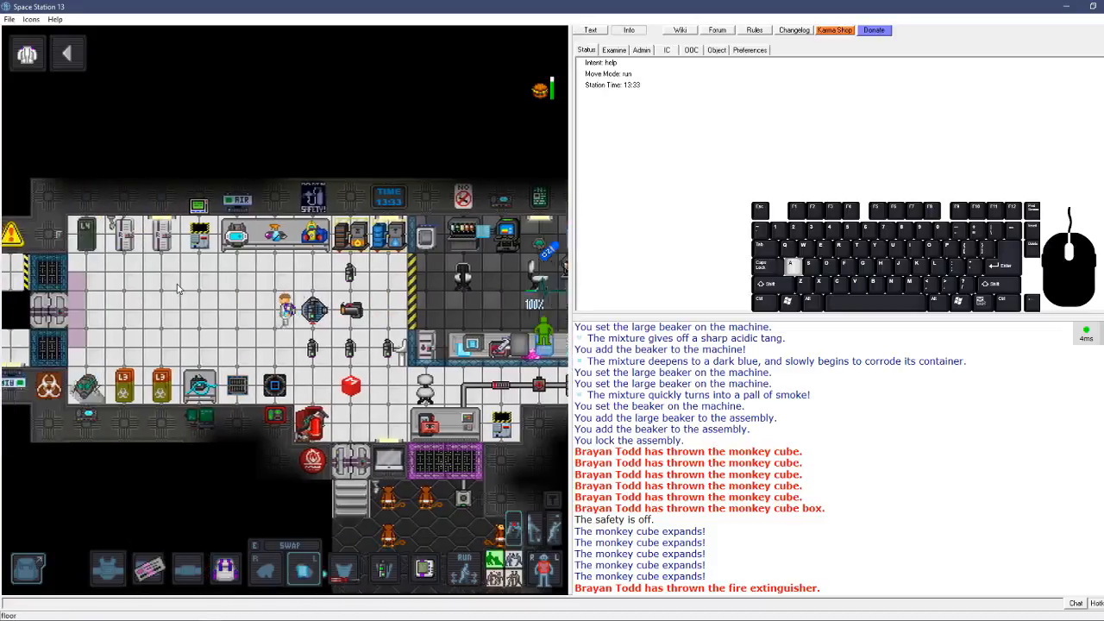
Walk up toward the grenade assembly and monkey cubes
key("w")
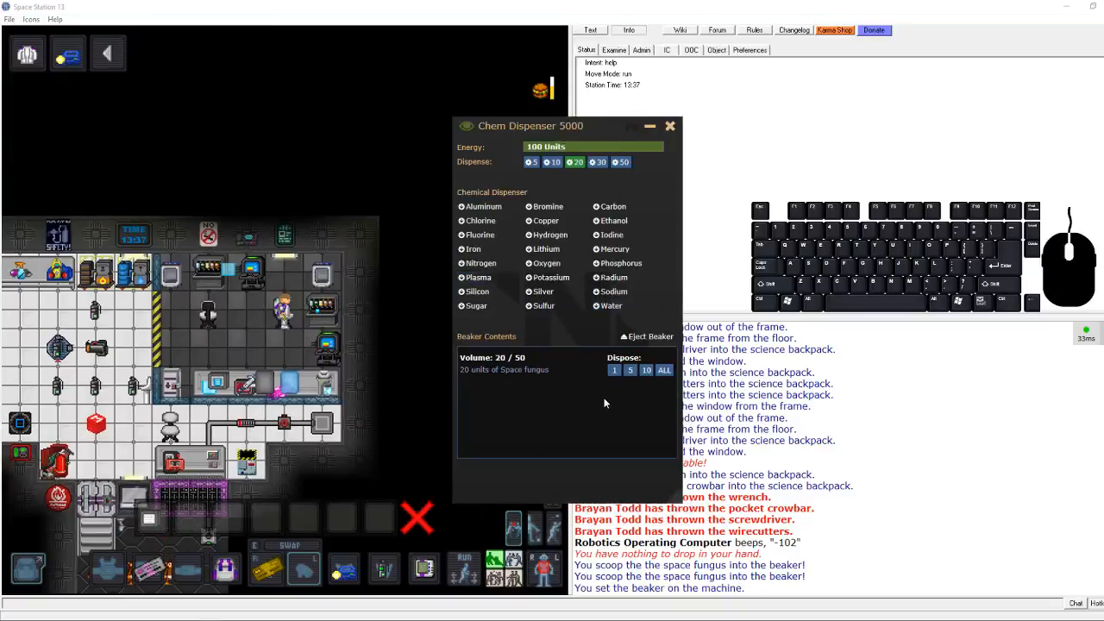
mouse_move(255, 331)
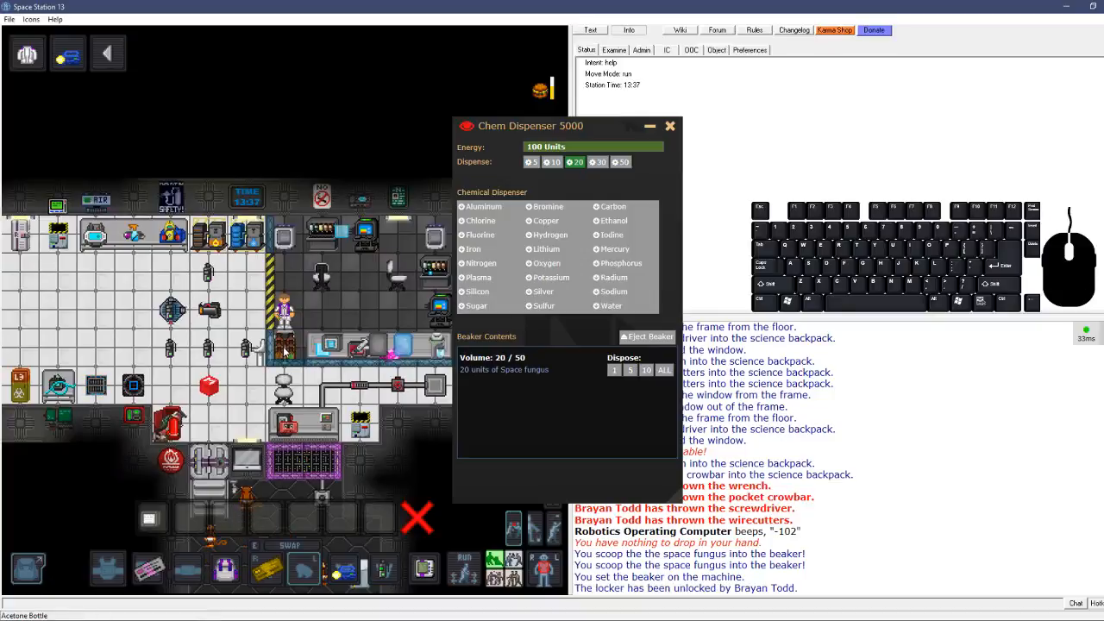
mouse_move(311, 310)
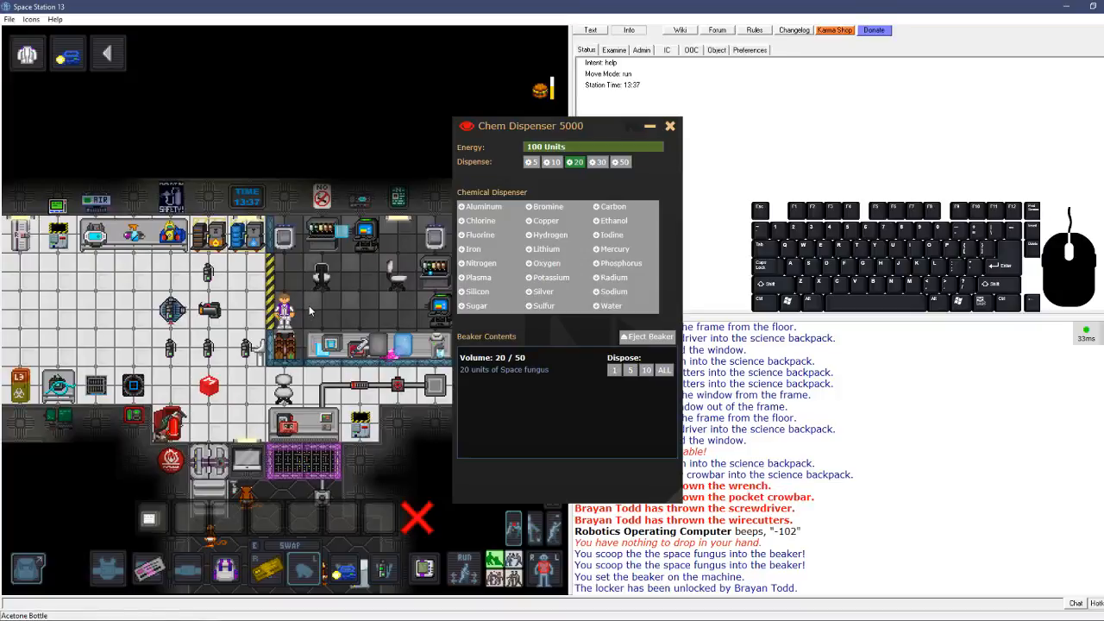
Eject the dispenser's beaker and inspect the items on the adjacent tile
left_click(669, 126)
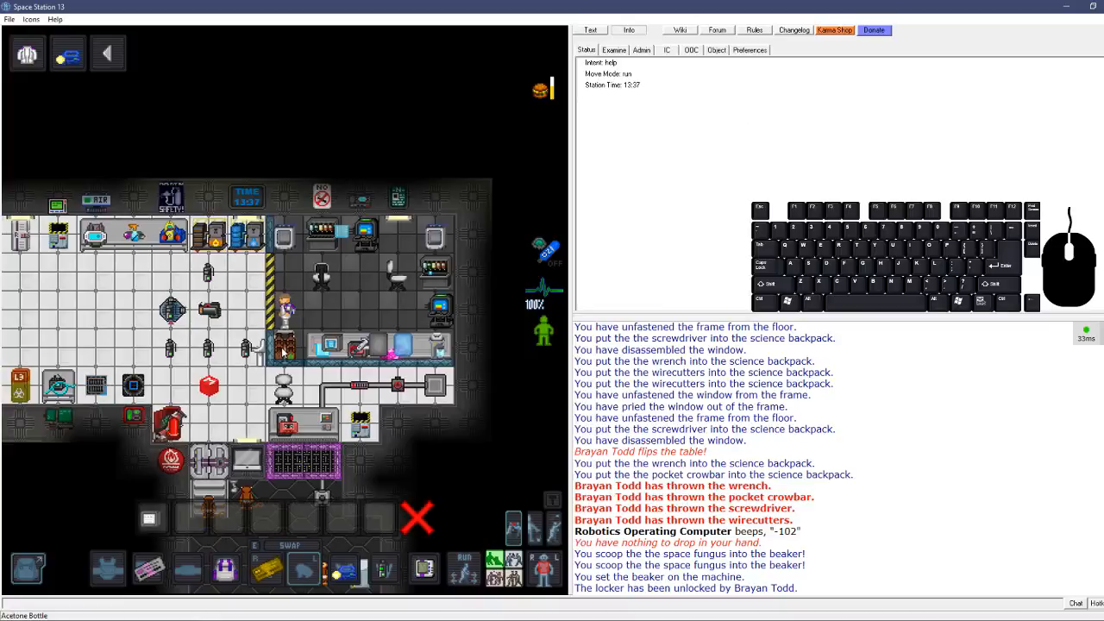
right_click(285, 349)
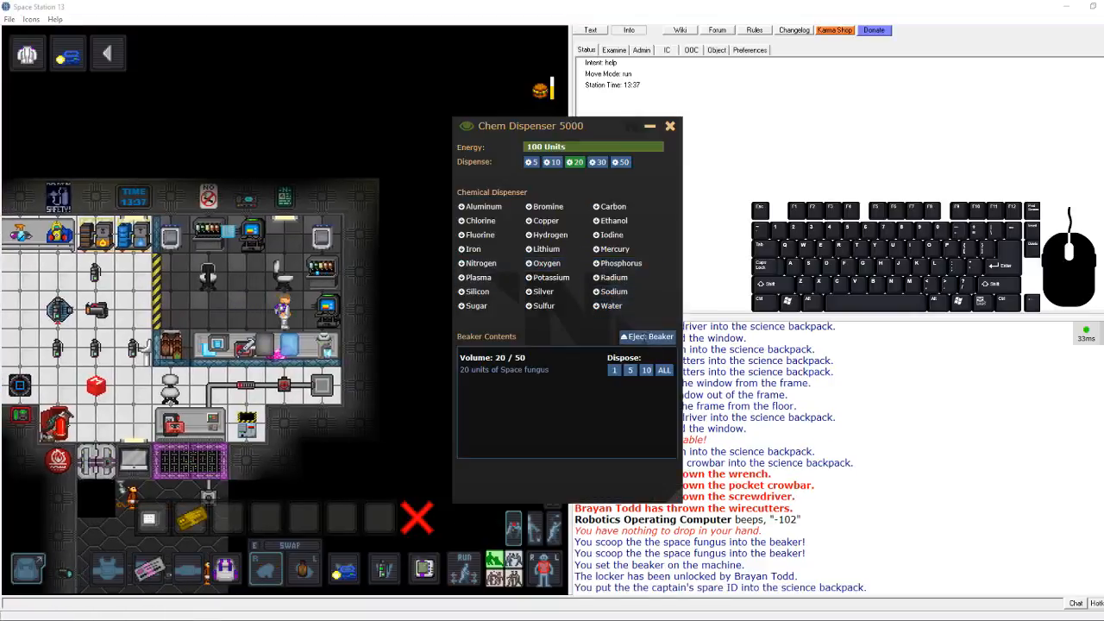
Convert the space fungus to LSD and dispose extras, leaving 20 units of LSD
left_click(647, 337)
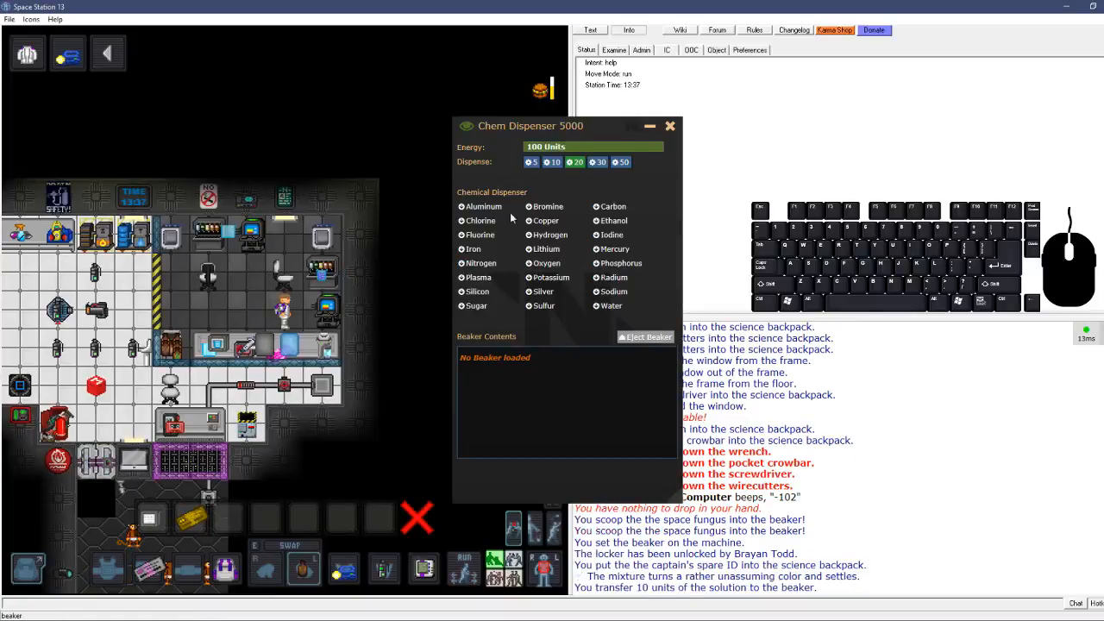
left_click(670, 126)
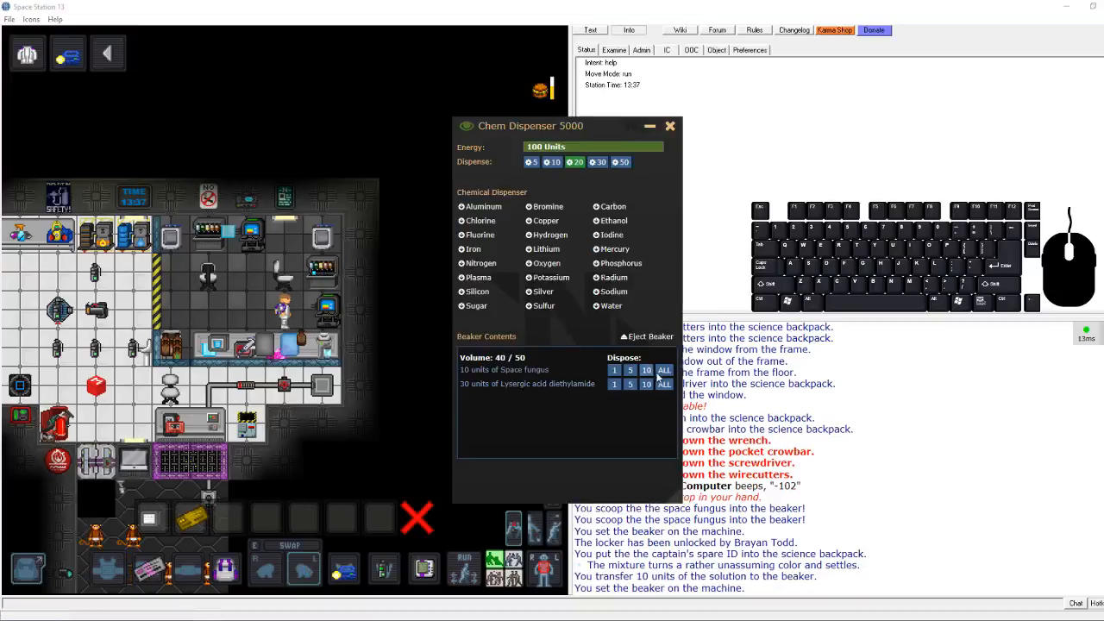
left_click(646, 369)
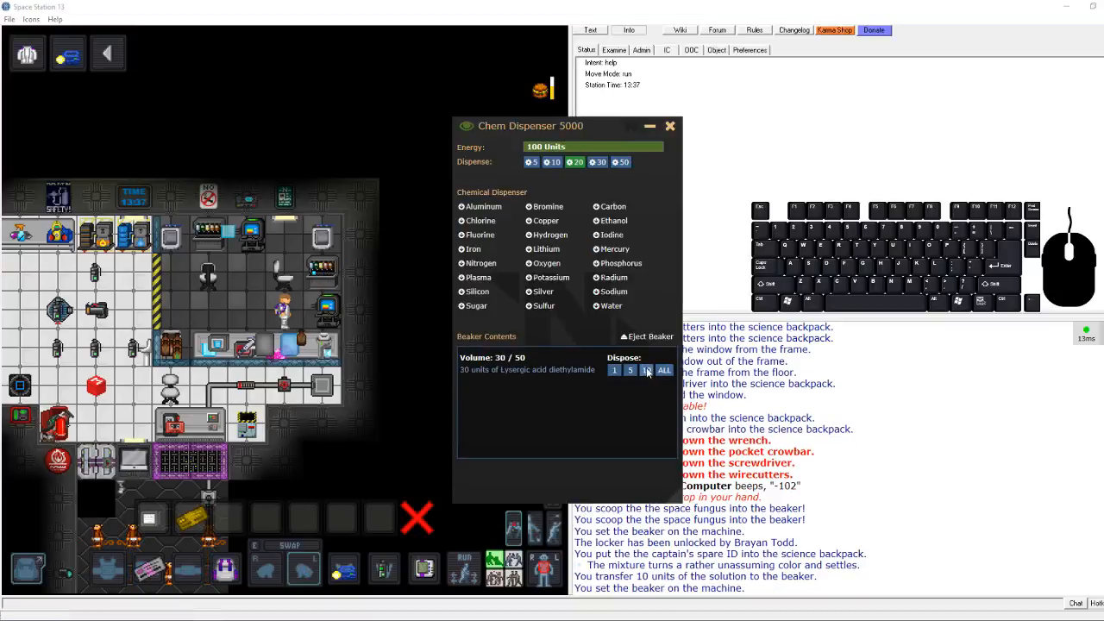
left_click(645, 369)
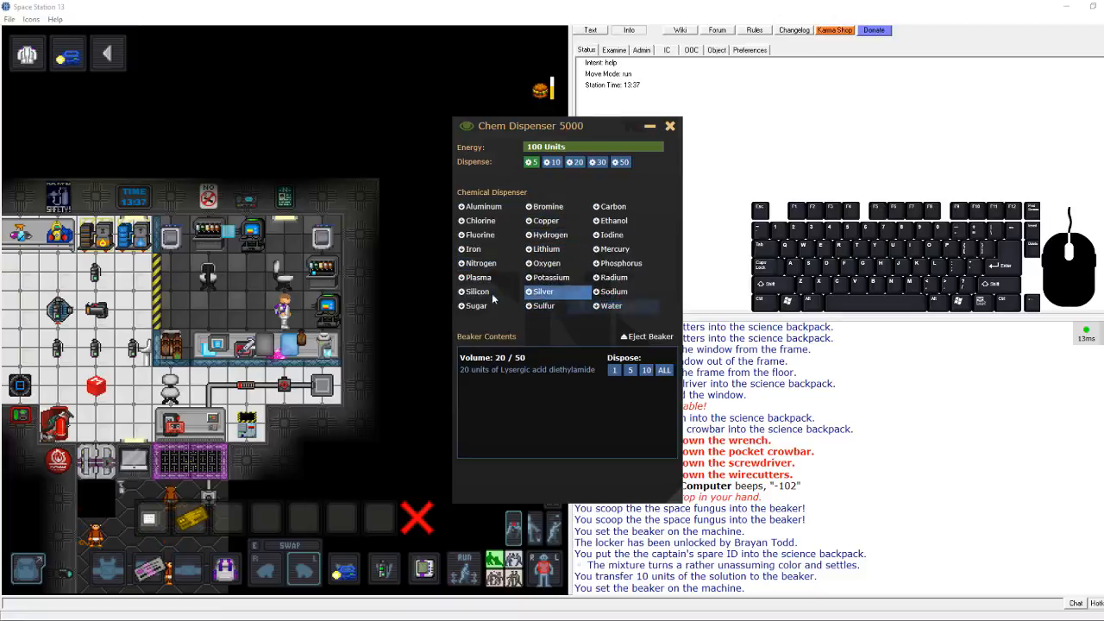
Add 20 units space drugs and 10 units sugar, then eject the finished drug beaker
left_click(476, 305)
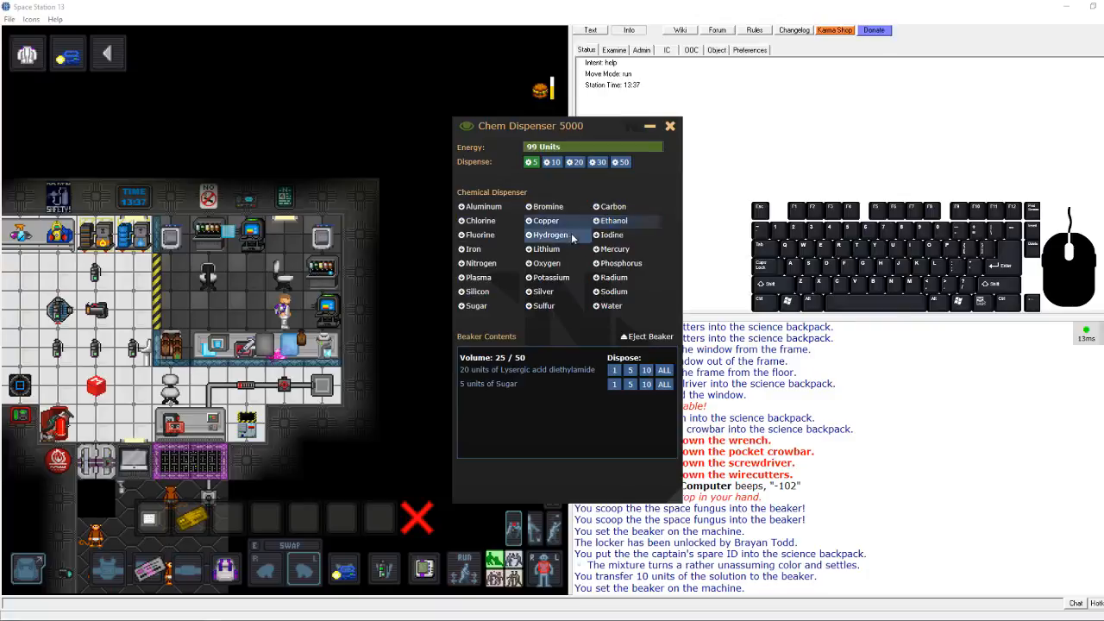
left_click(547, 249)
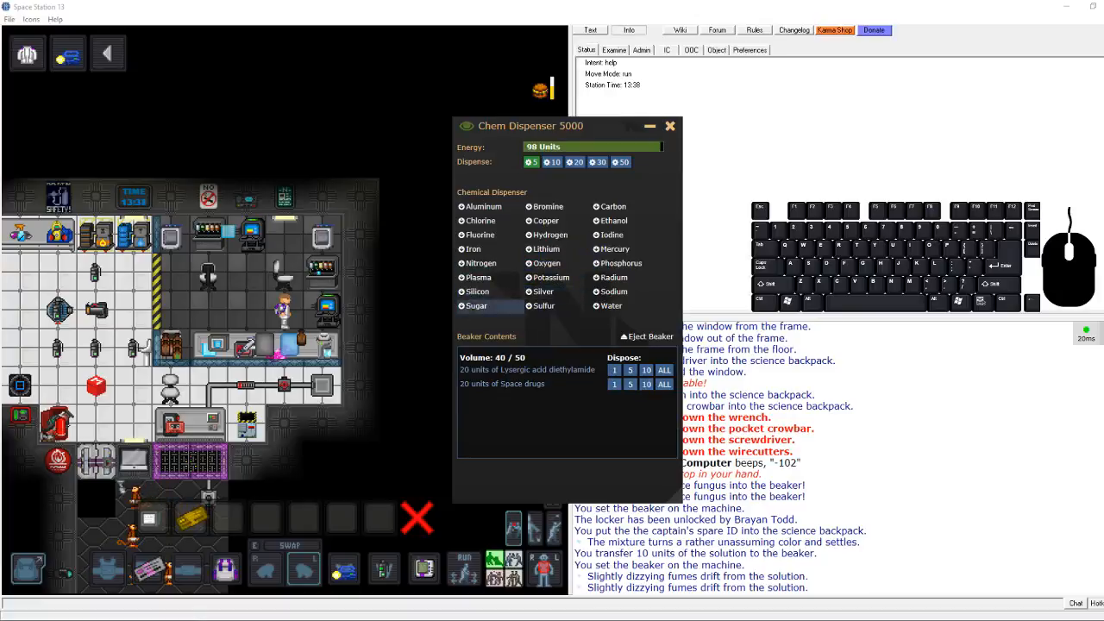
left_click(477, 306)
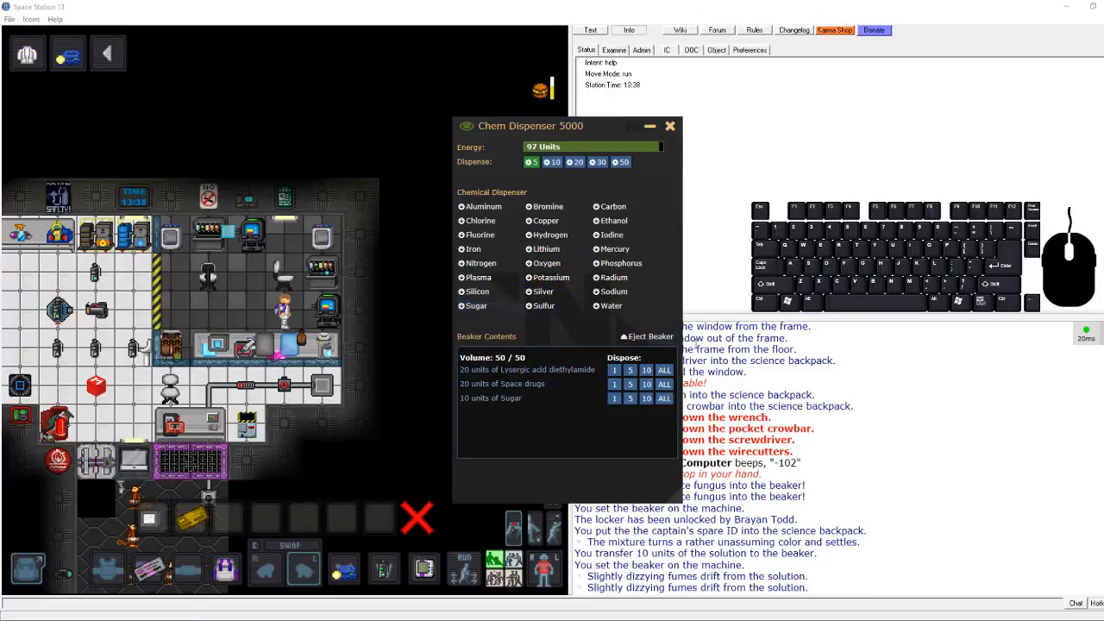
left_click(646, 336)
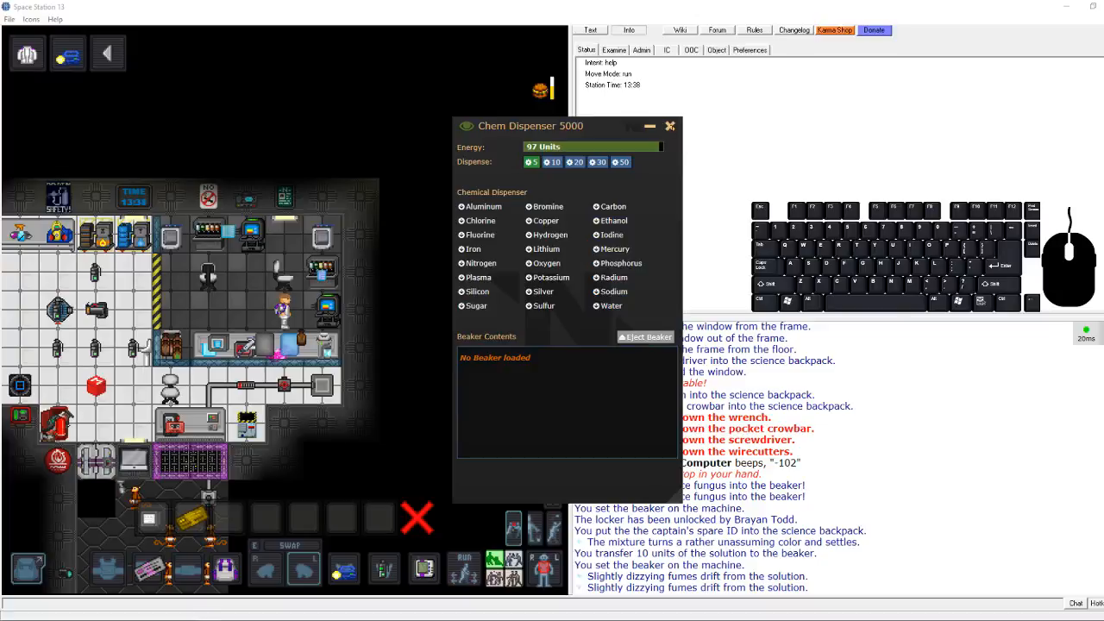
left_click(669, 126)
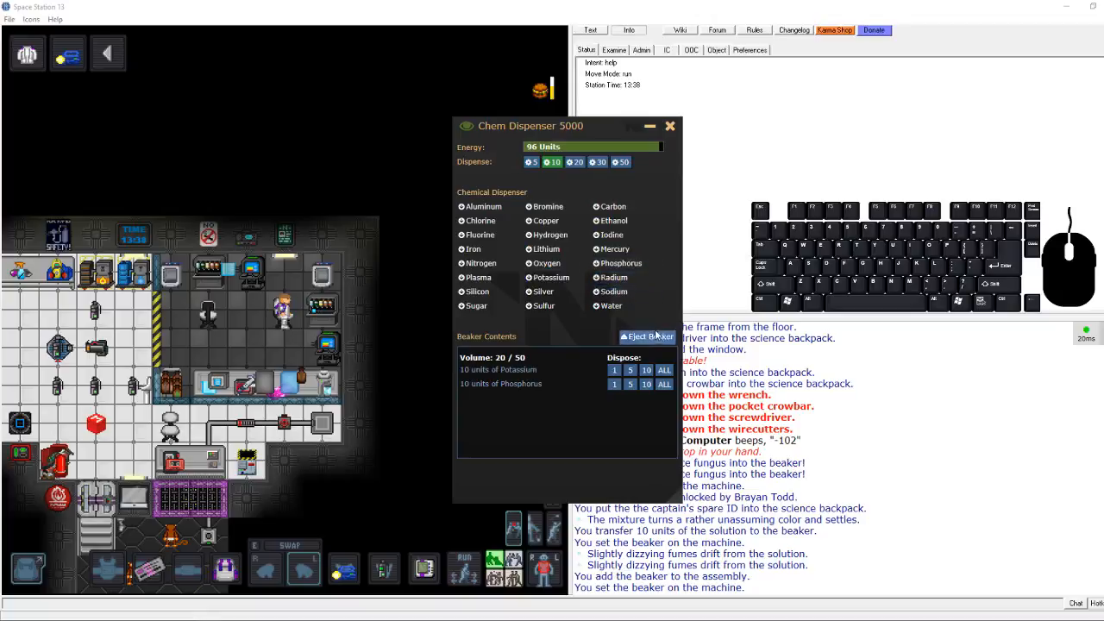
Eject the 10 potassium / 10 phosphorus beaker from the dispenser
left_click(670, 126)
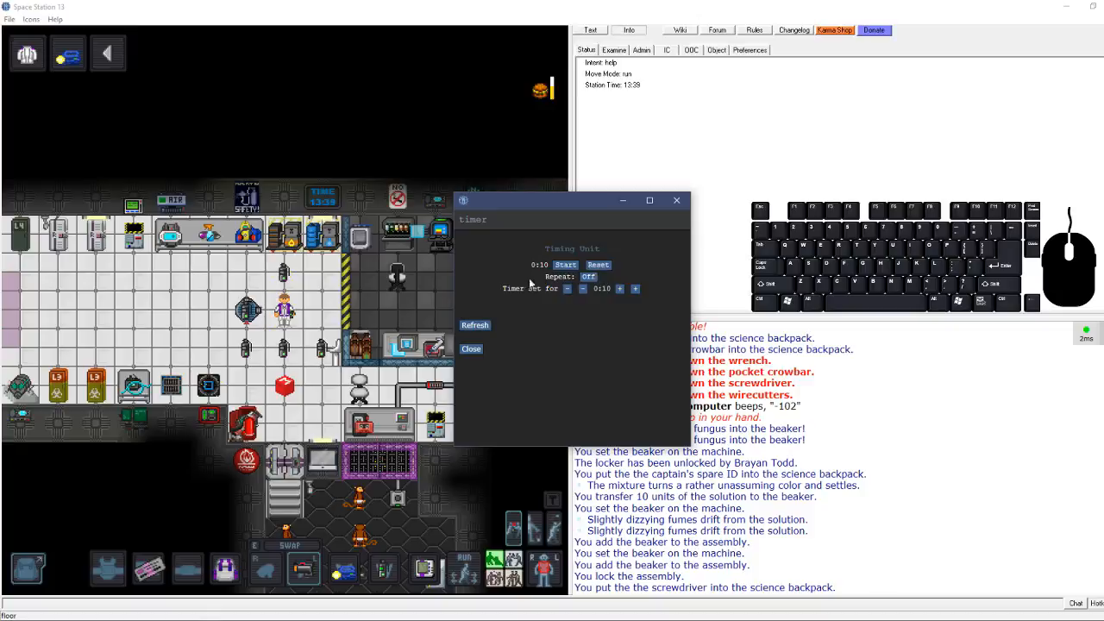
Raise the grenade timer to 0:15 and close its settings window
left_click(635, 288)
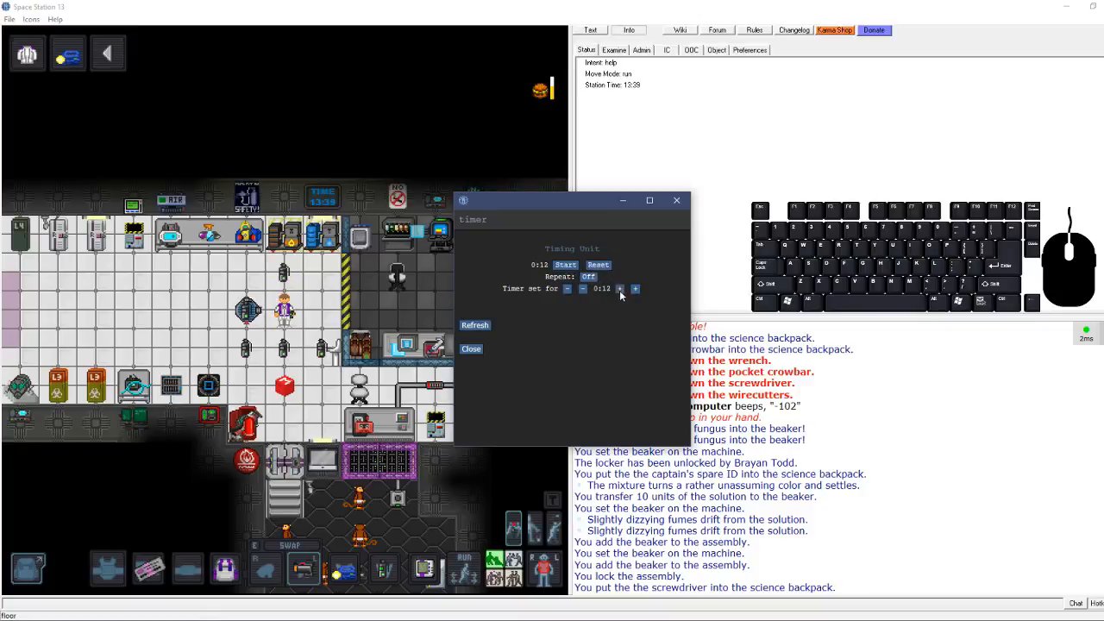
left_click(635, 288)
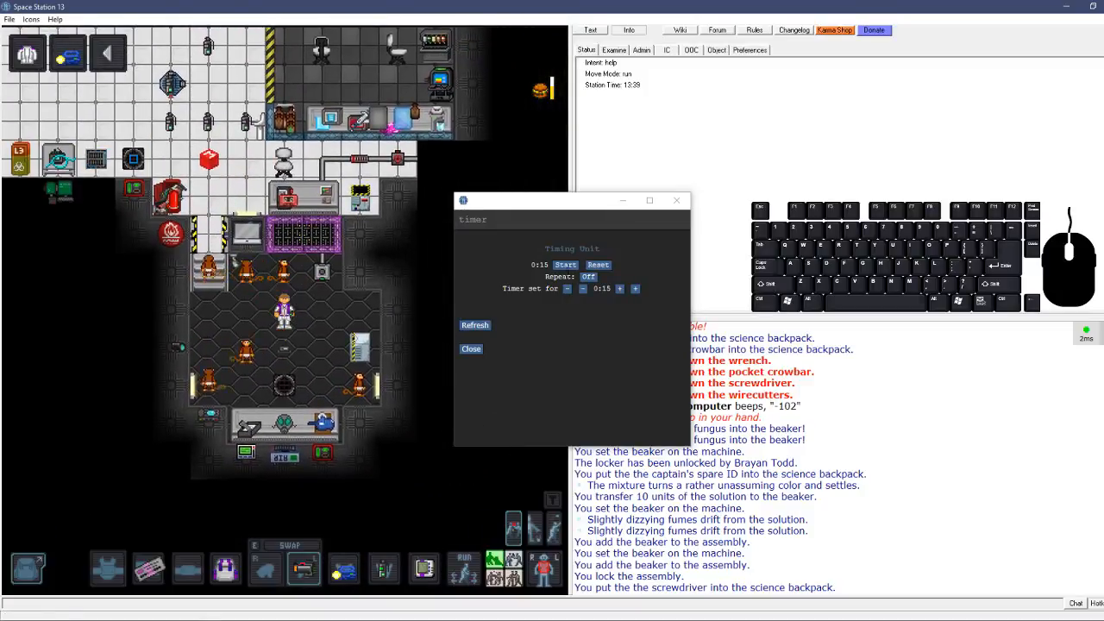
left_click(471, 349)
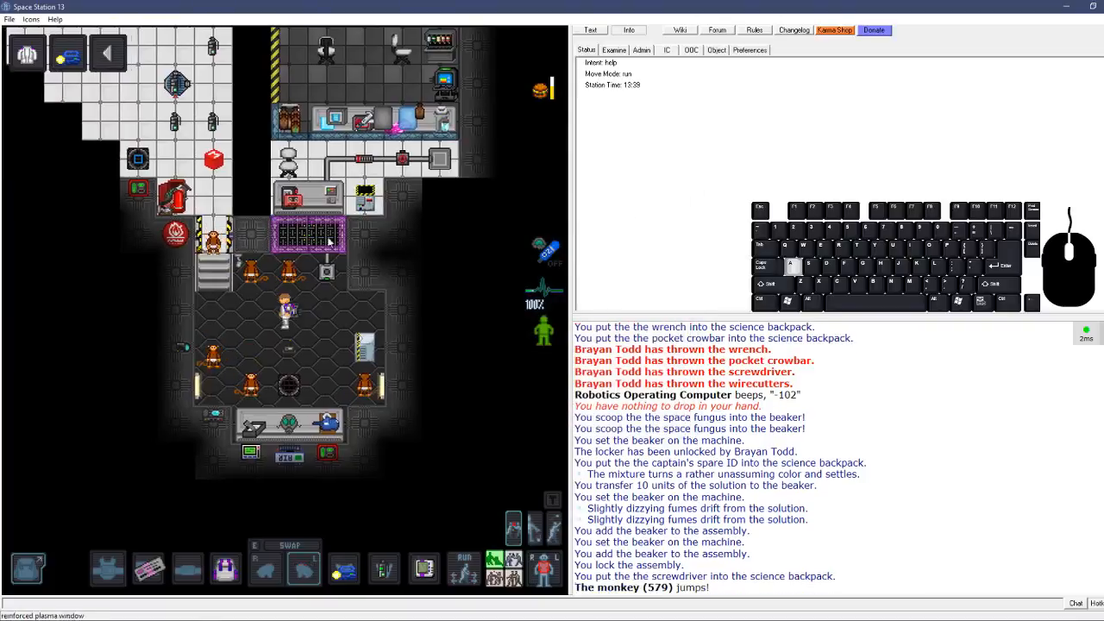